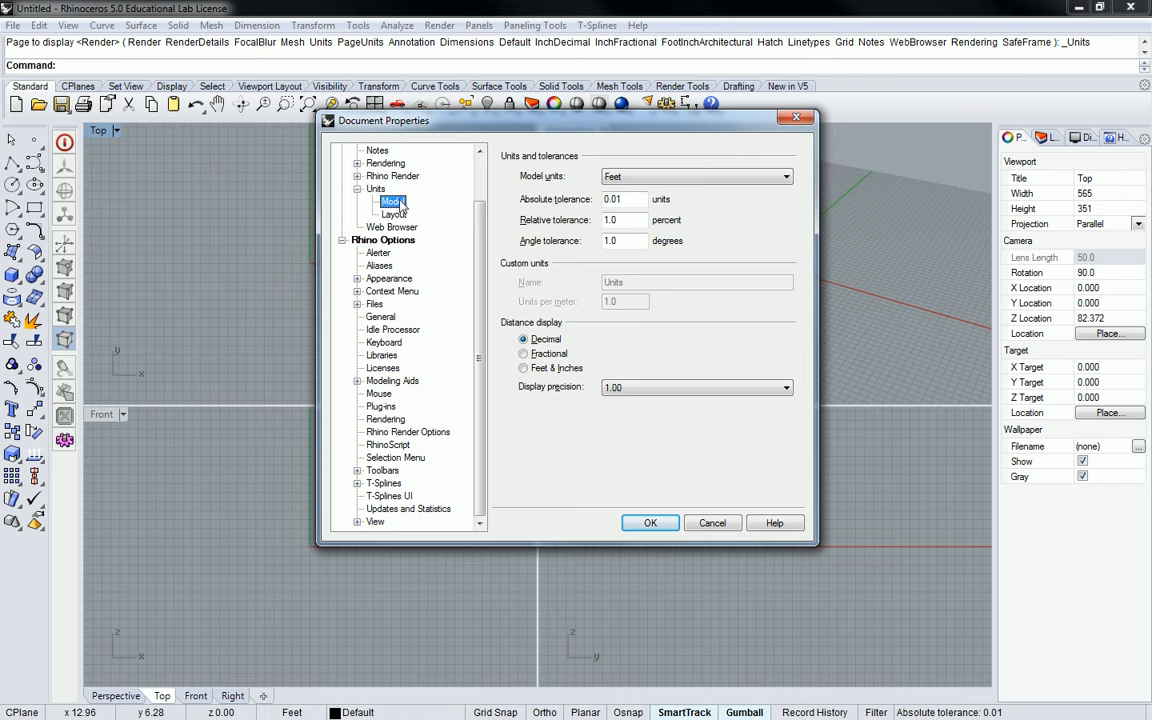
Keep model units at Feet with Decimal distance display and apply the settings
left_click(785, 176)
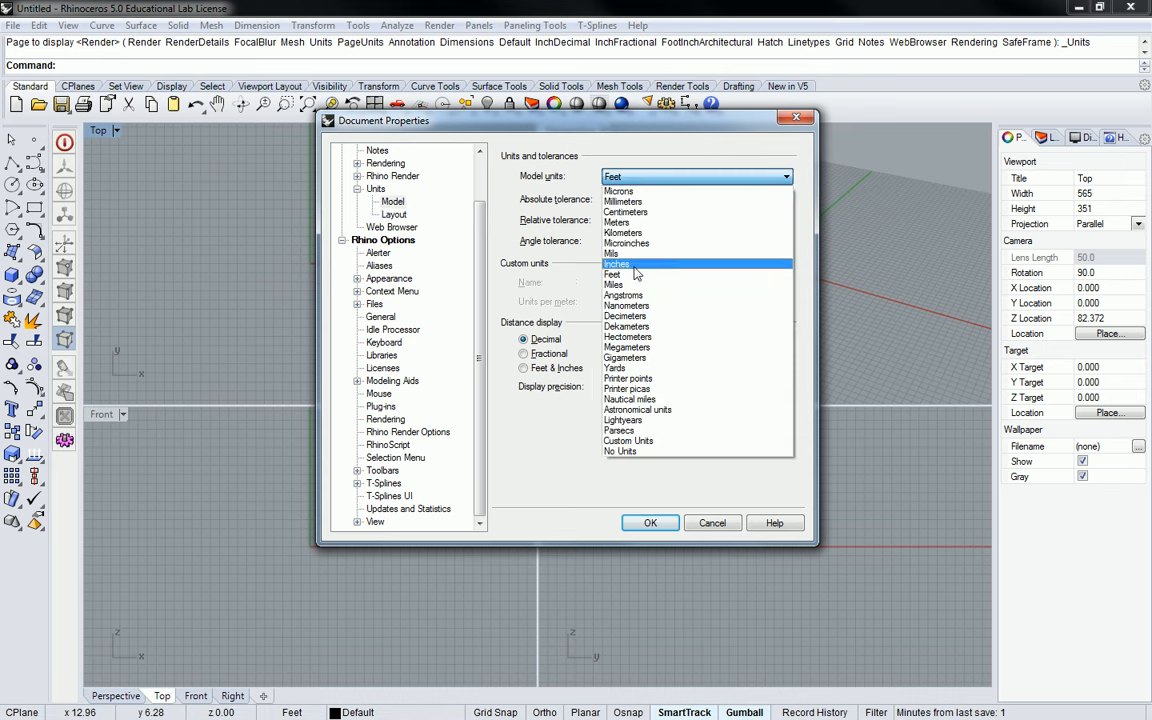
left_click(623, 201)
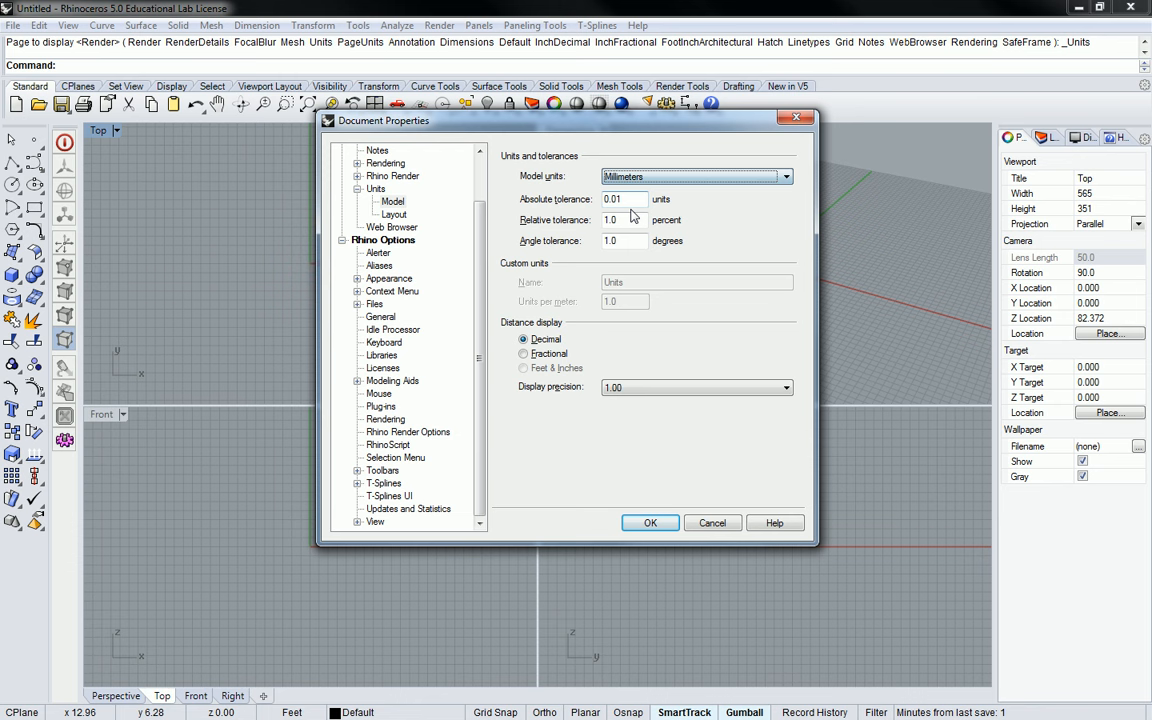
left_click(695, 176)
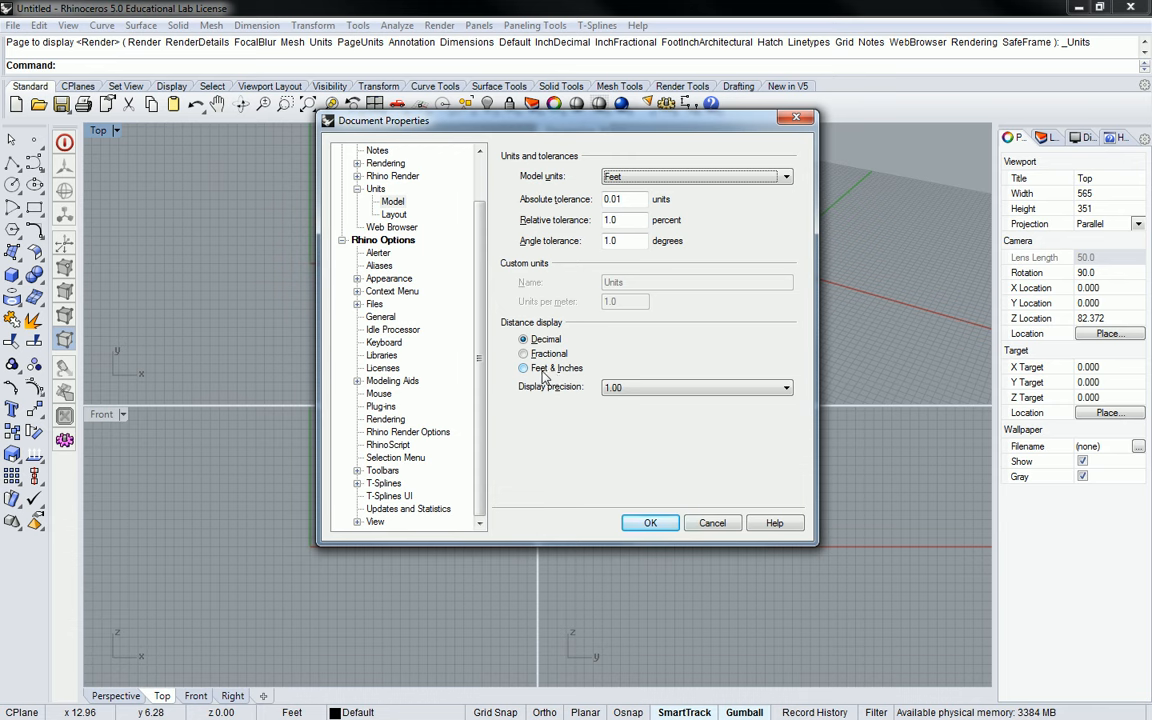
left_click(523, 368)
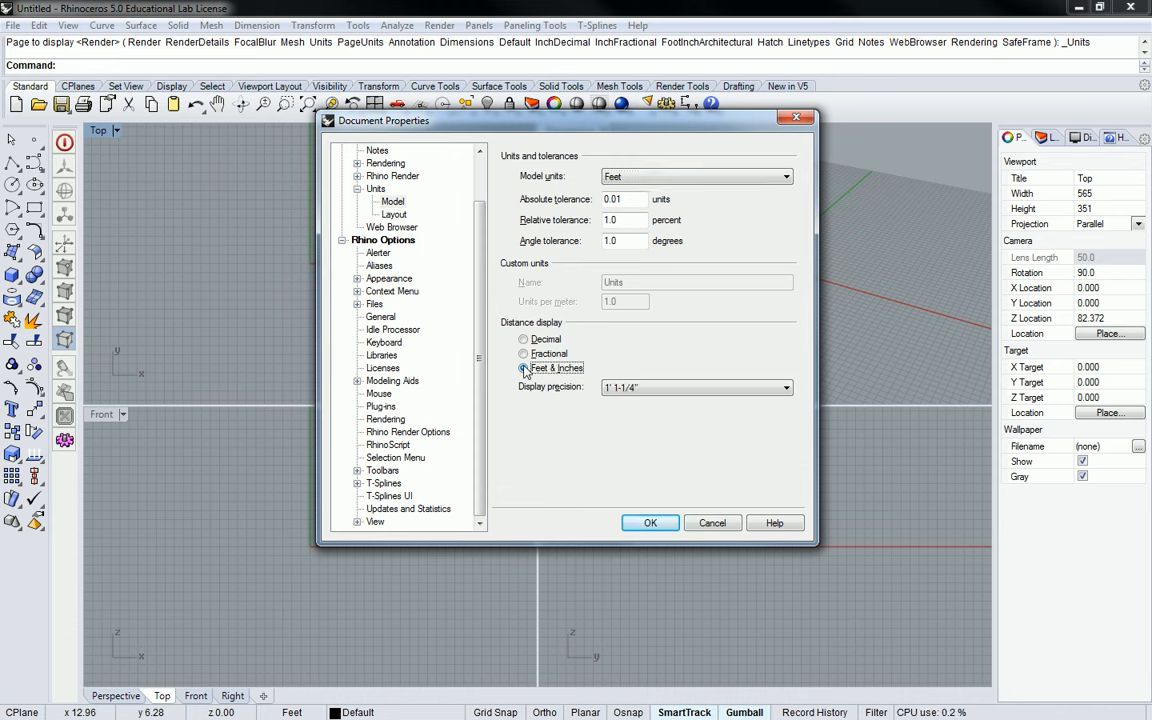
left_click(523, 367)
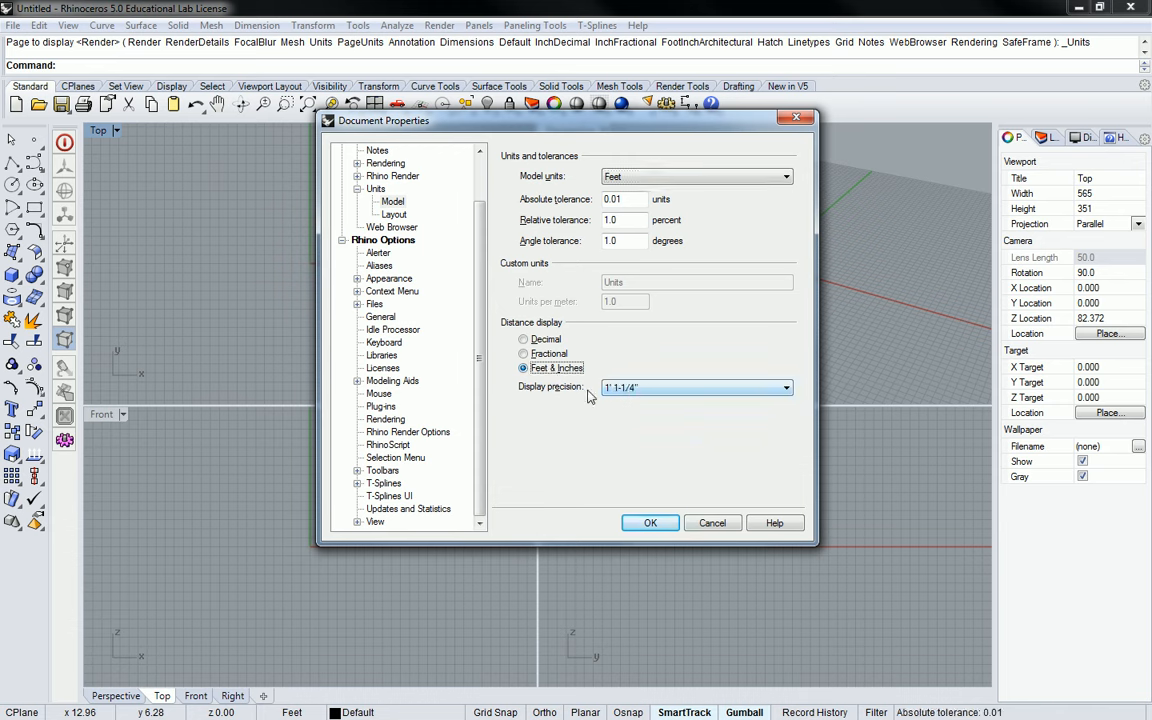
left_click(523, 339)
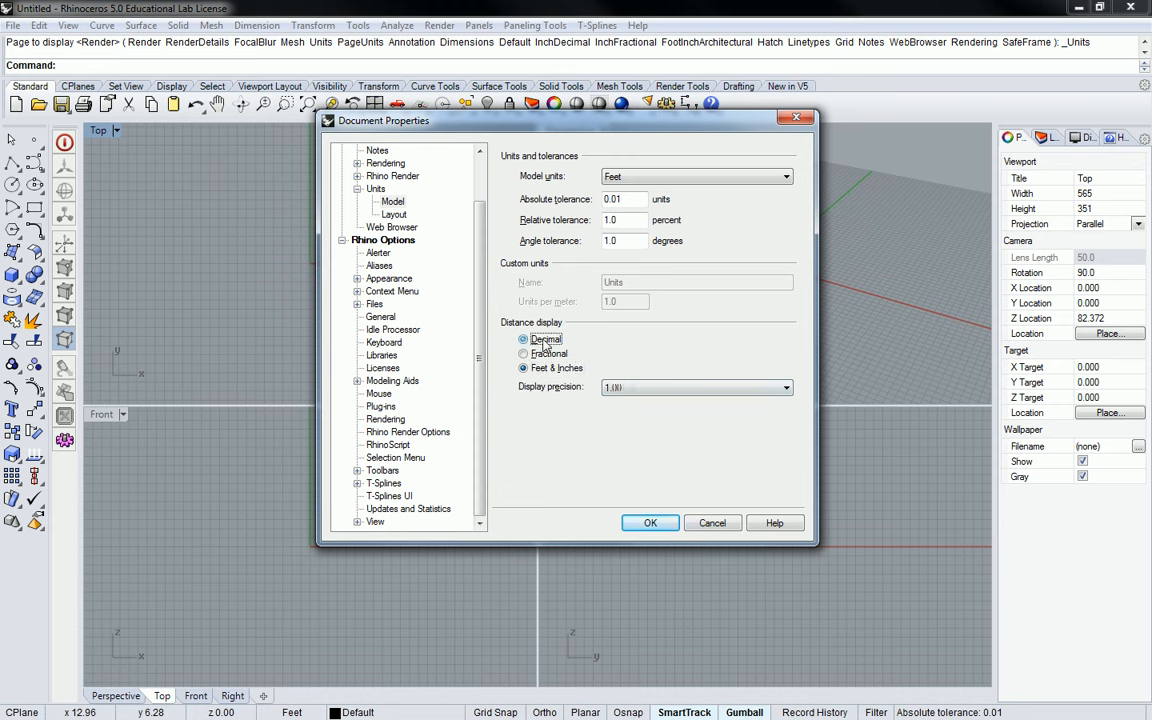
left_click(523, 339)
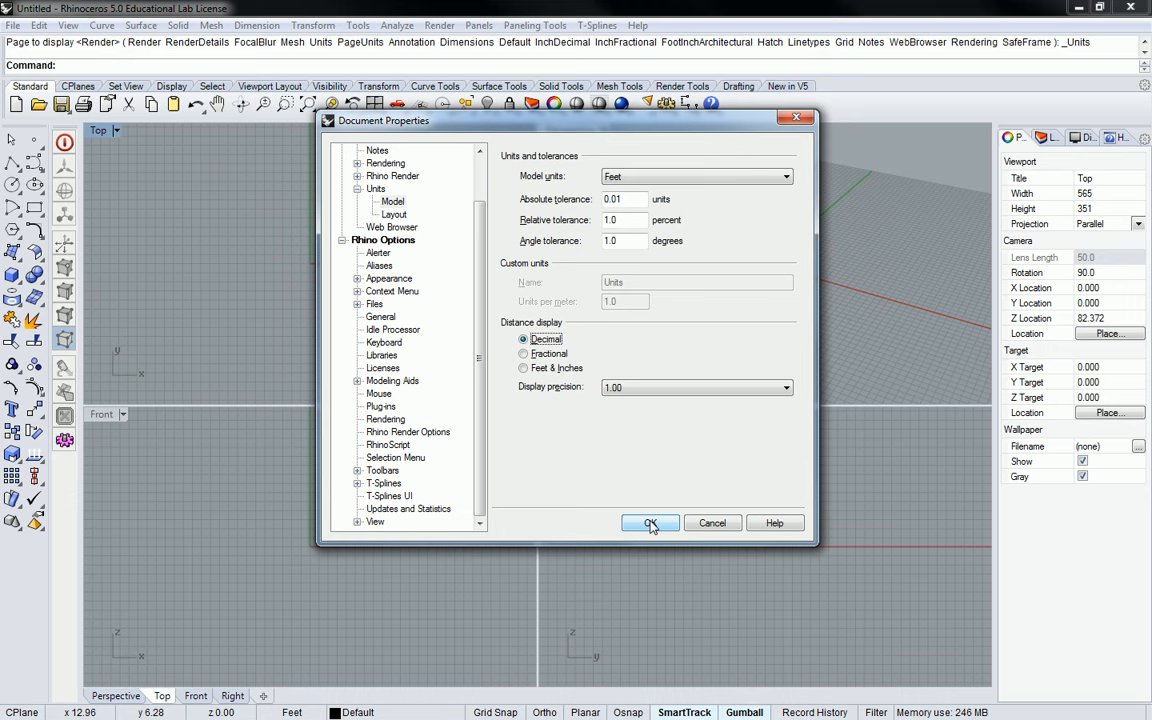
mouse_move(651, 528)
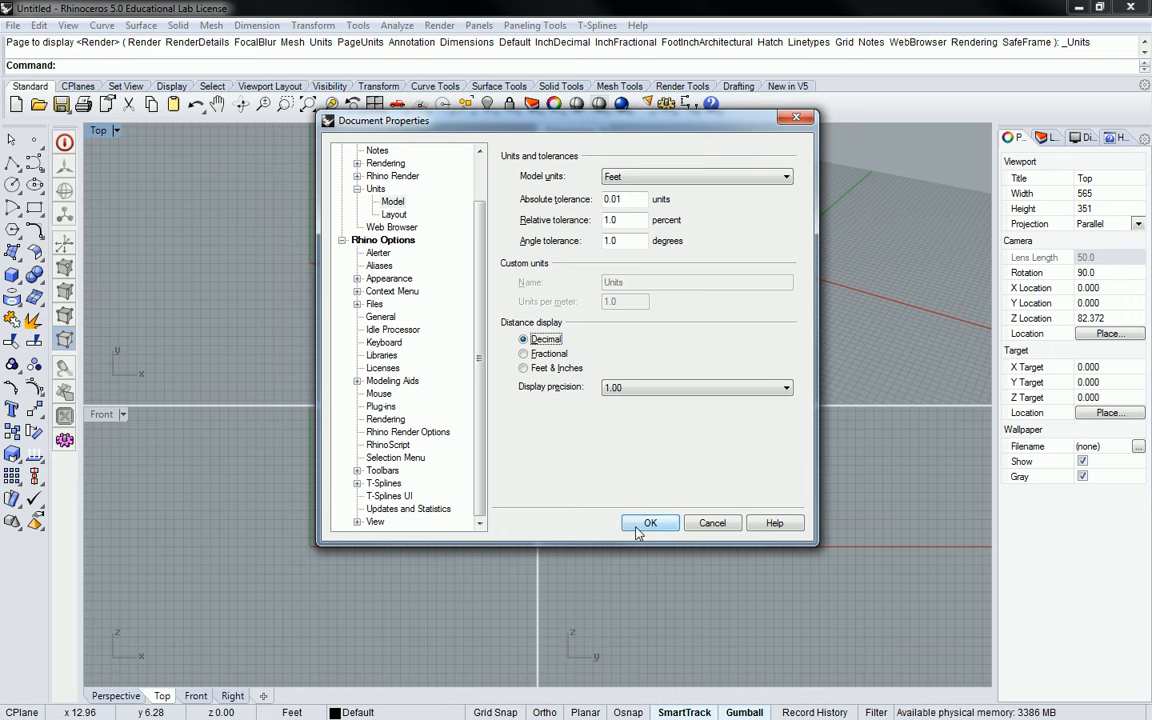
left_click(650, 522)
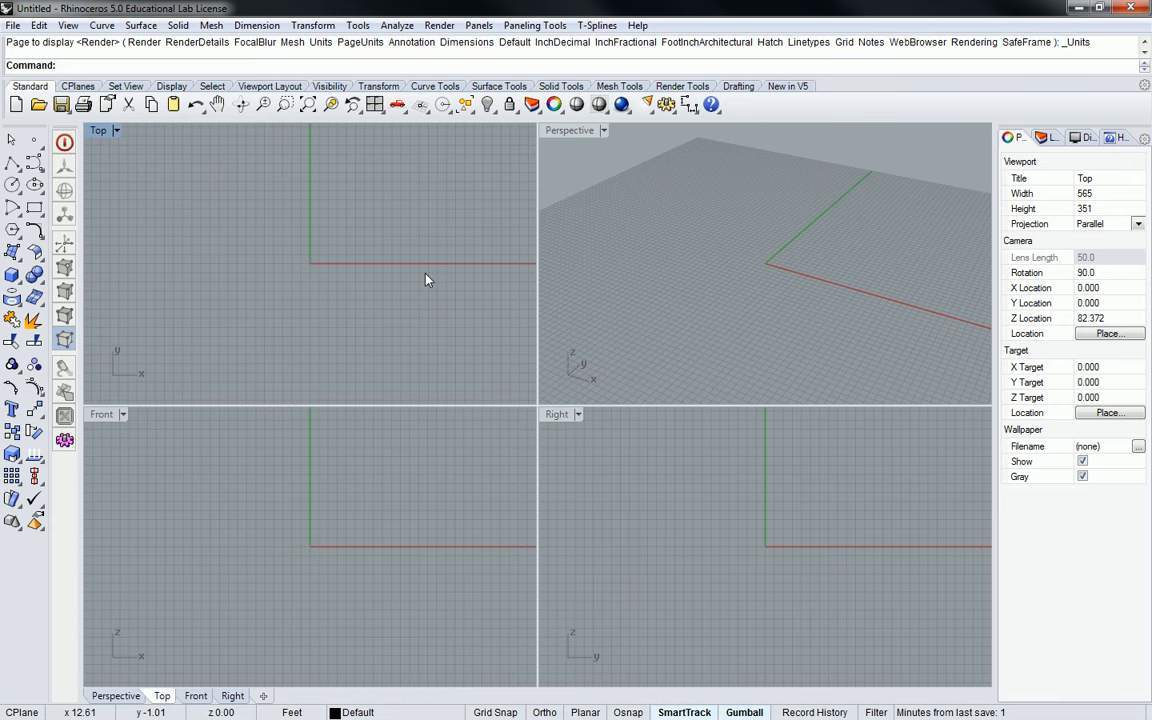
Run Grid and hide the grid in all four viewports
type("Grid")
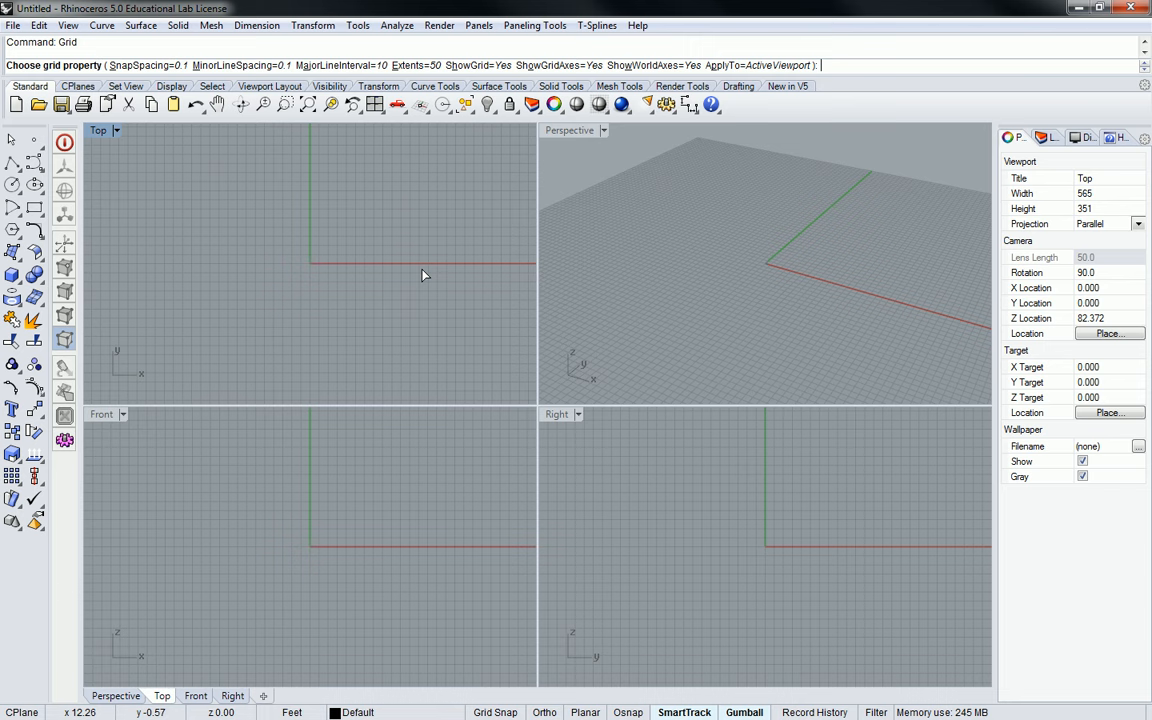
type("h")
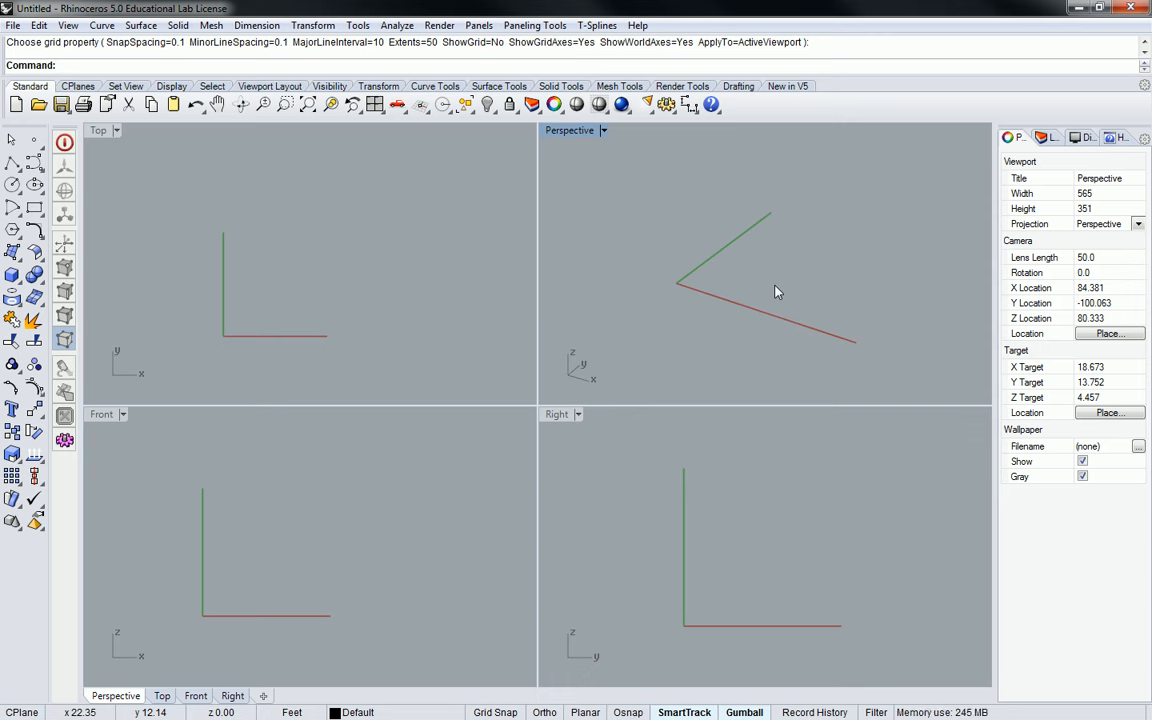
mouse_move(770, 276)
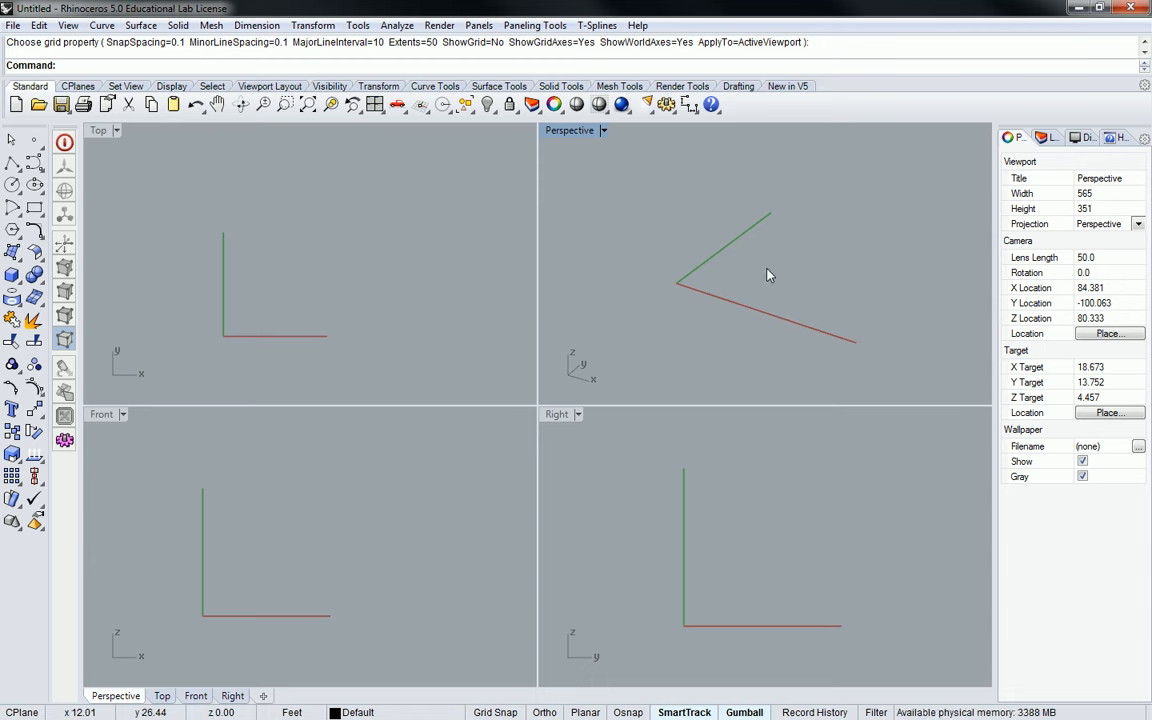
mouse_move(781, 514)
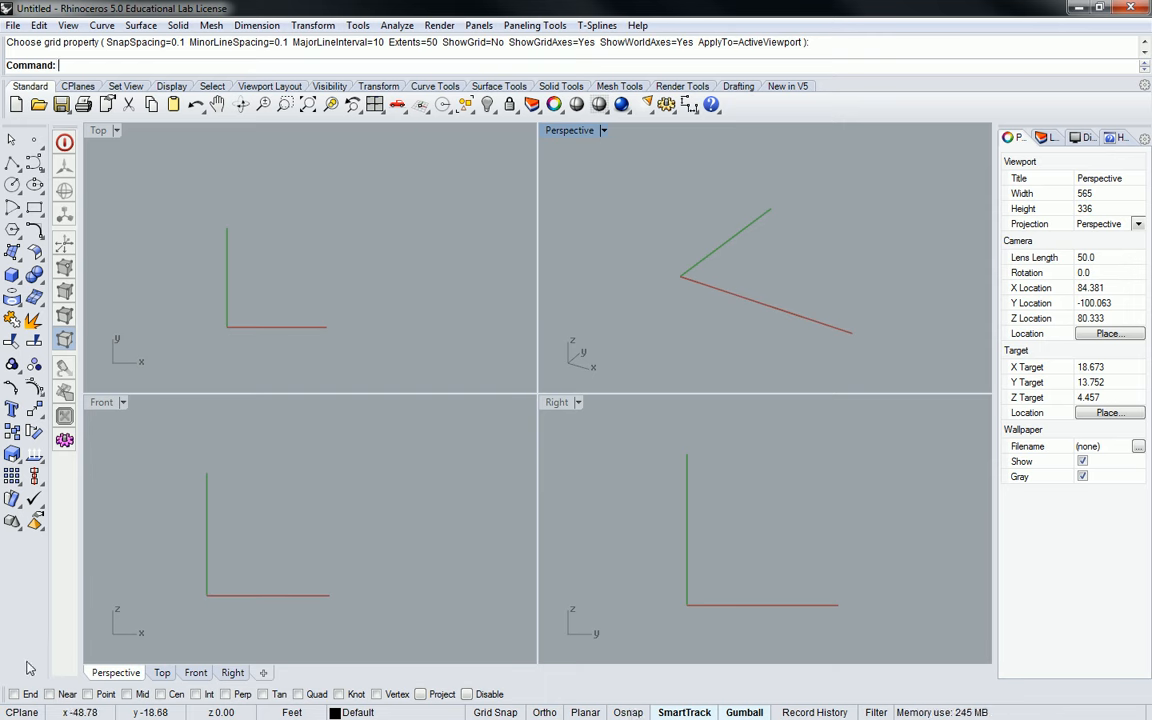
mouse_move(28, 693)
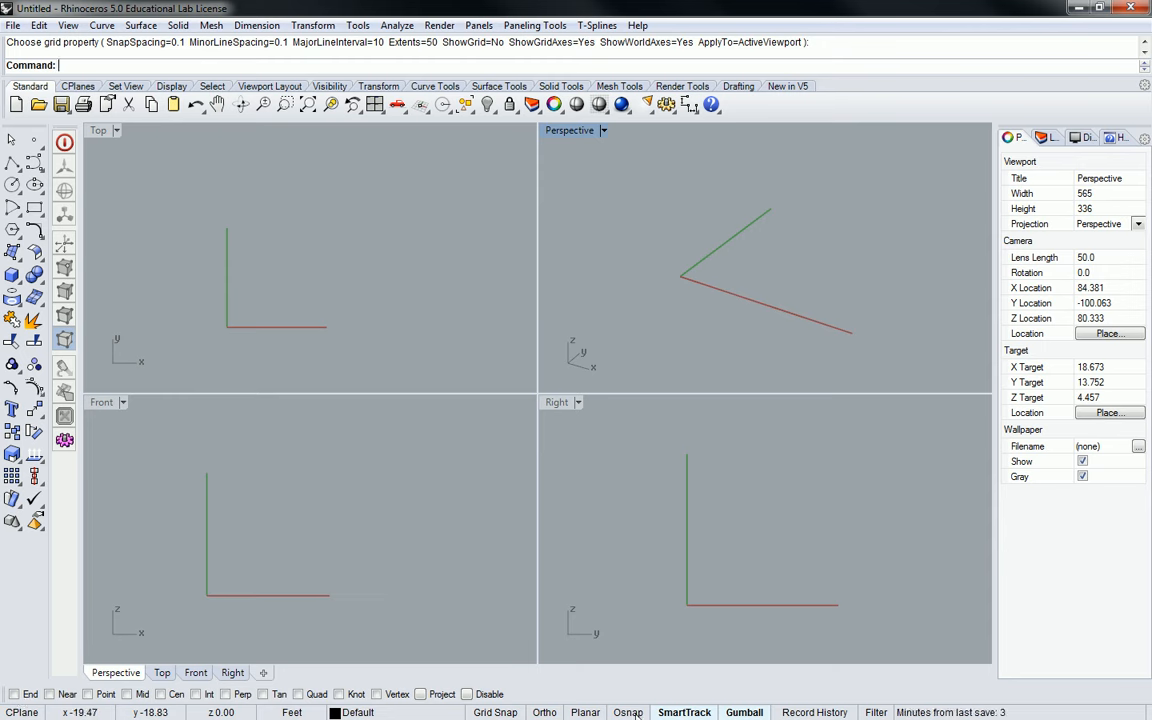
mouse_move(718, 277)
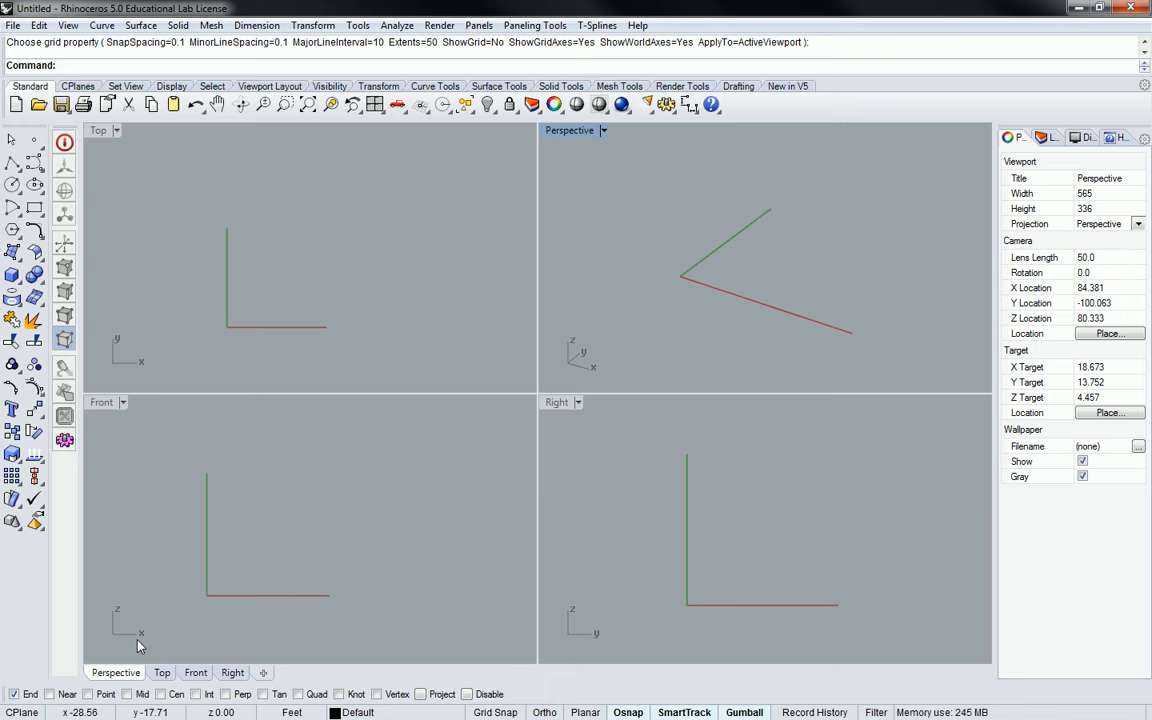
mouse_move(105, 694)
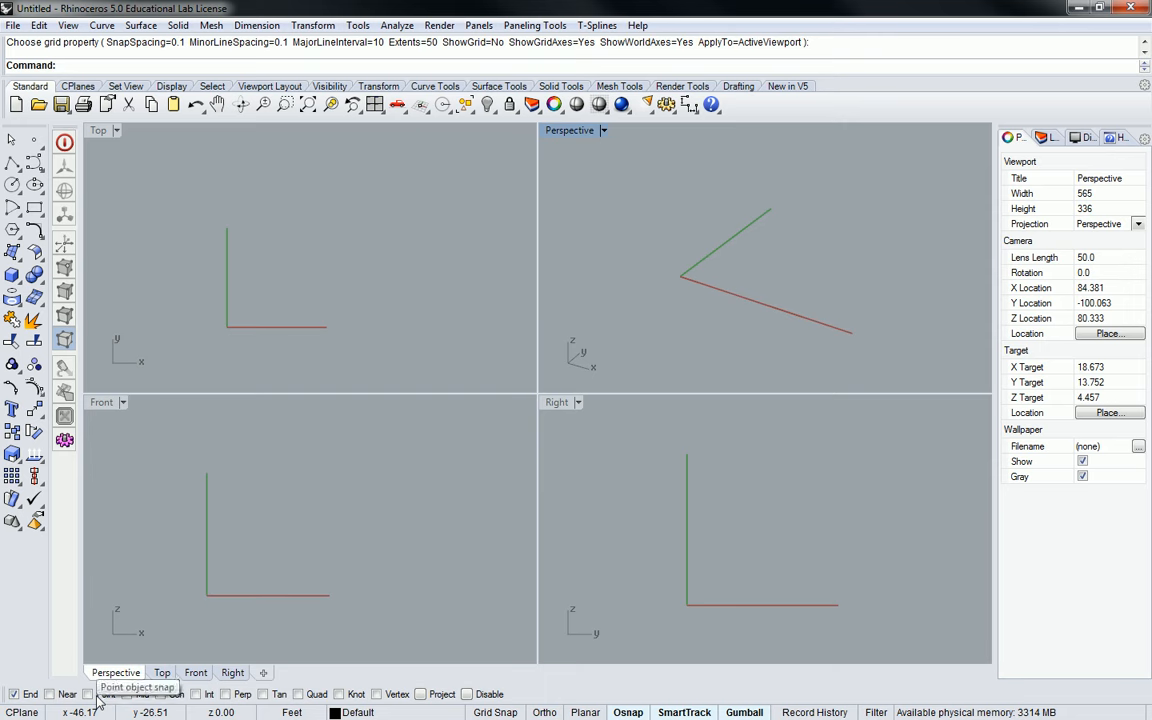
mouse_move(130, 700)
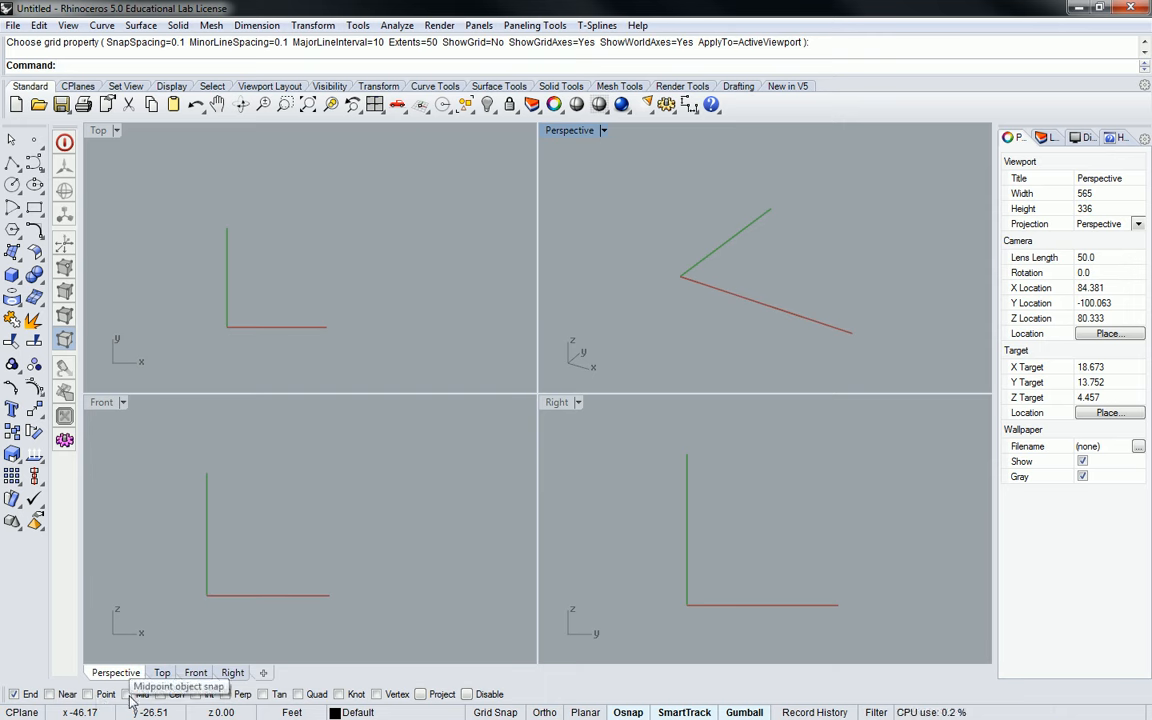
Turn on the Mid object snap in the Osnap bar
left_click(129, 694)
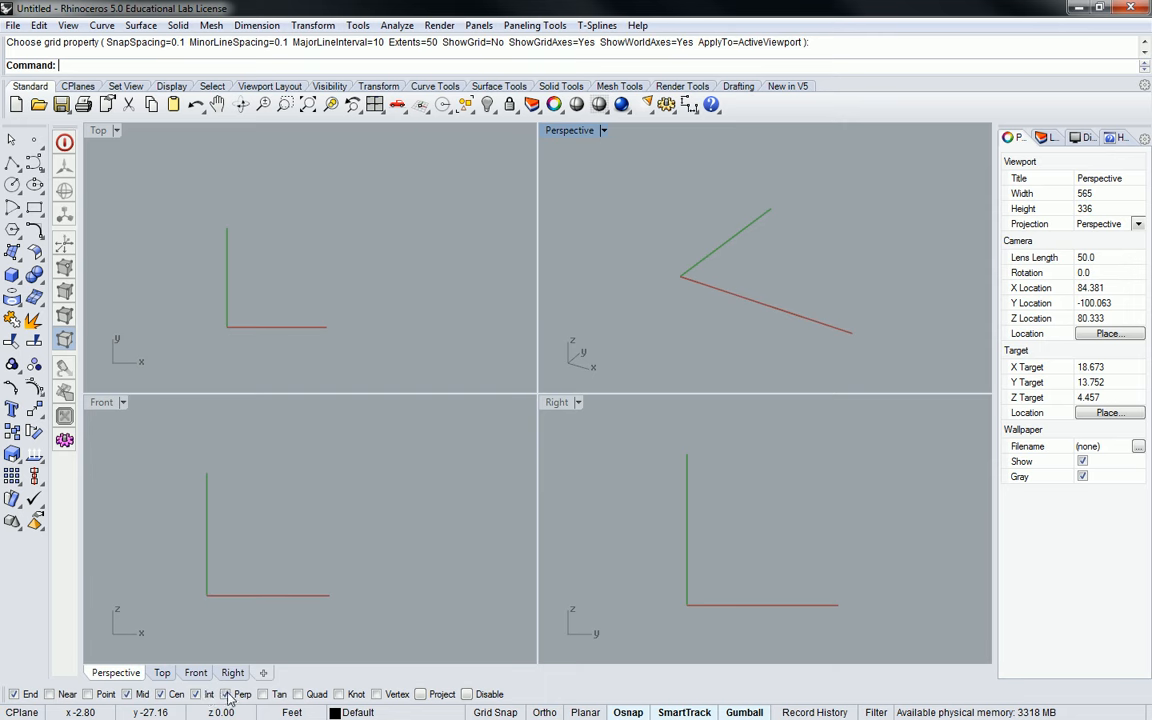
mouse_move(363, 600)
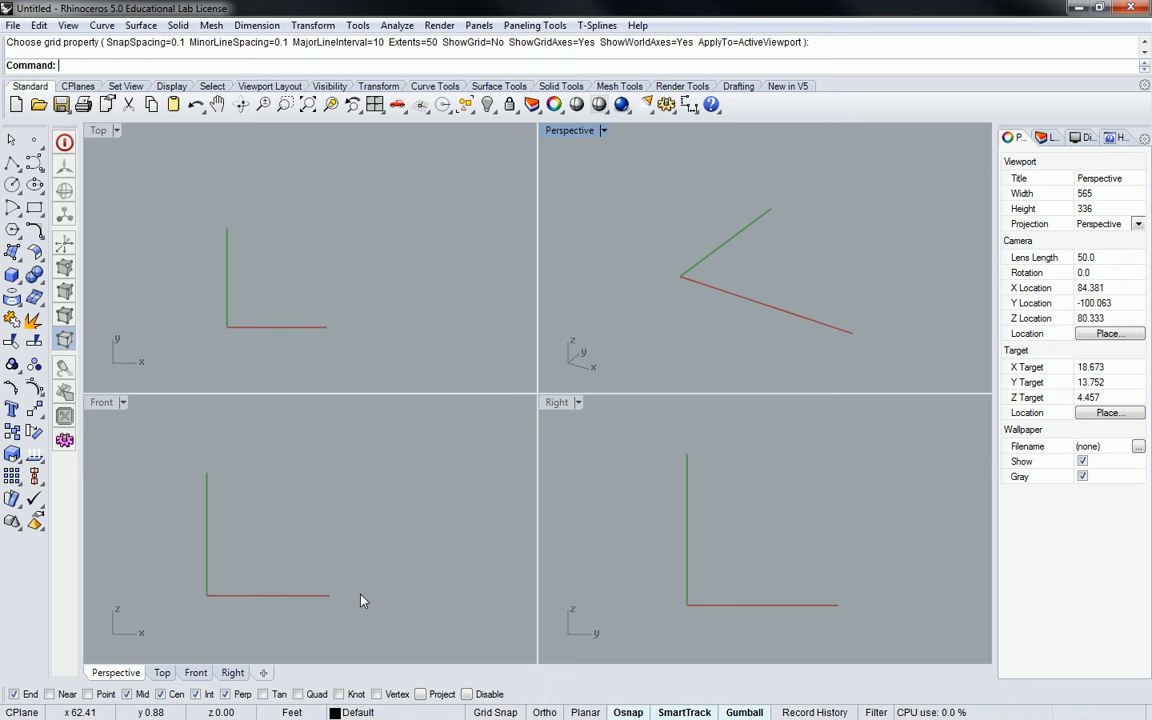
mouse_move(931, 162)
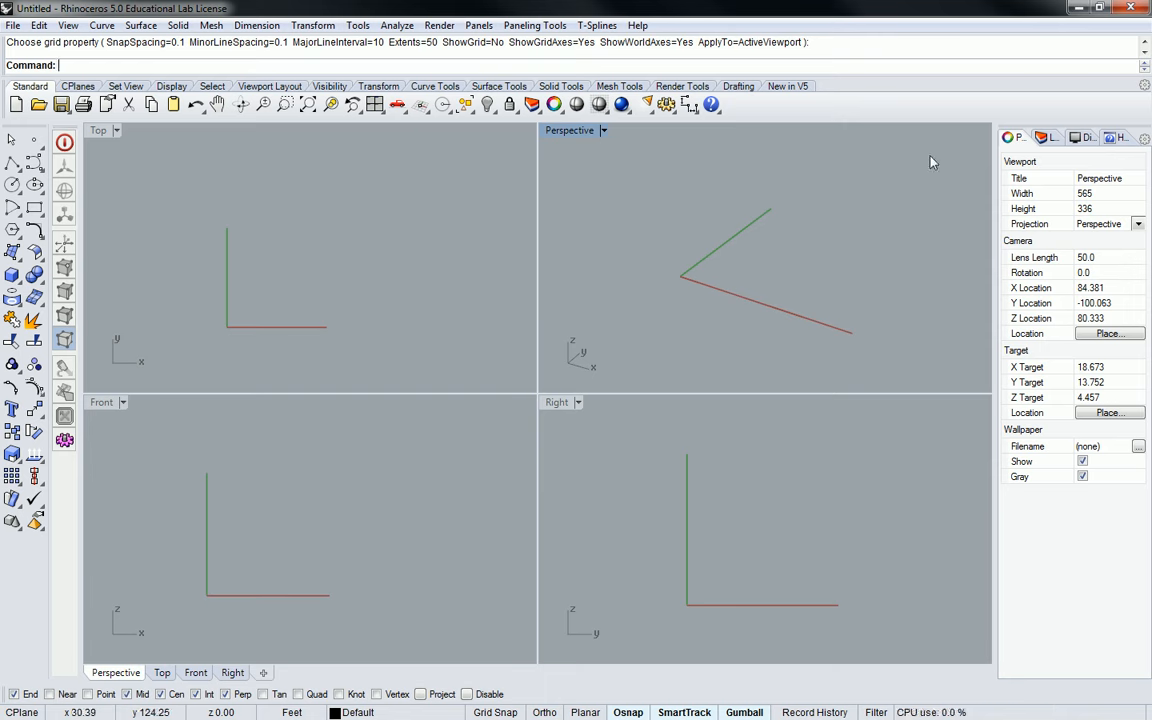
mouse_move(640, 230)
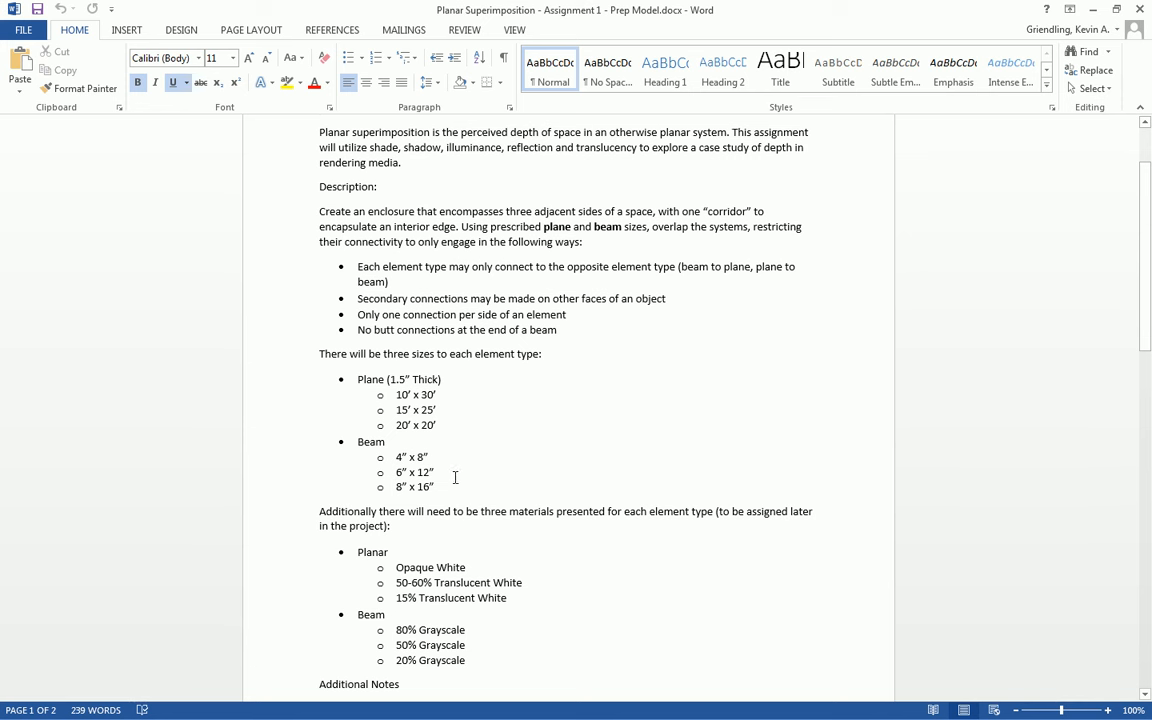
Open the Word assignment to check the plane and 4" x 8" beam sizes
double_click(408, 457)
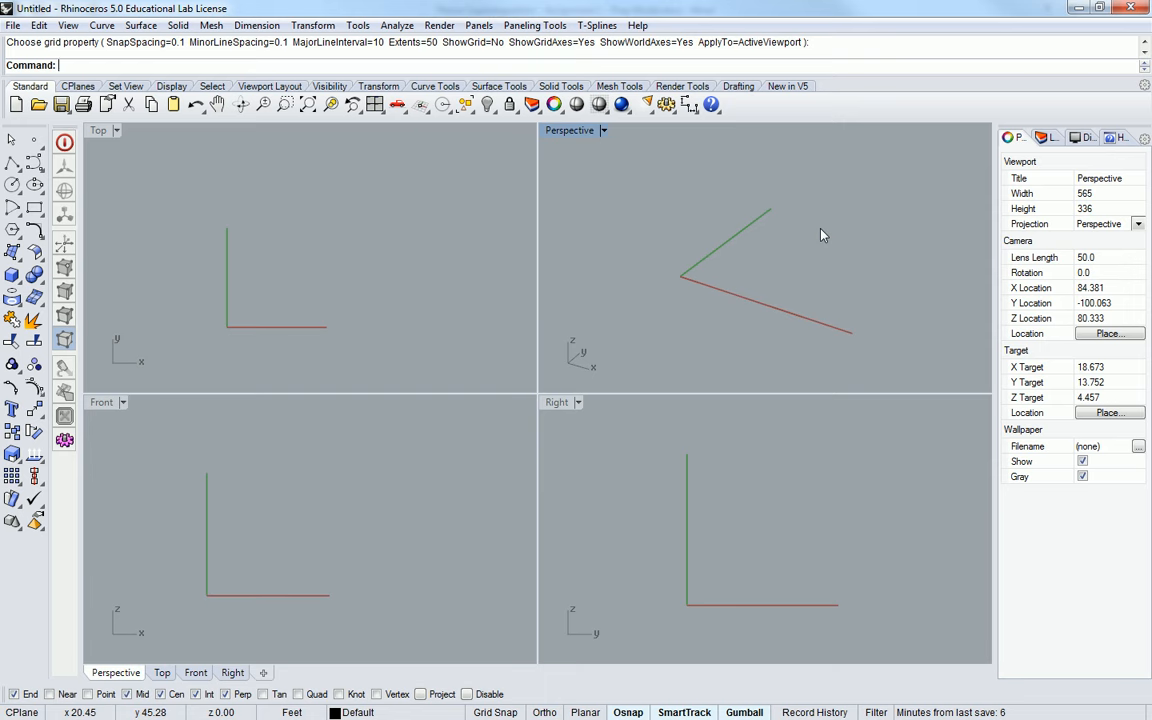
mouse_move(798, 237)
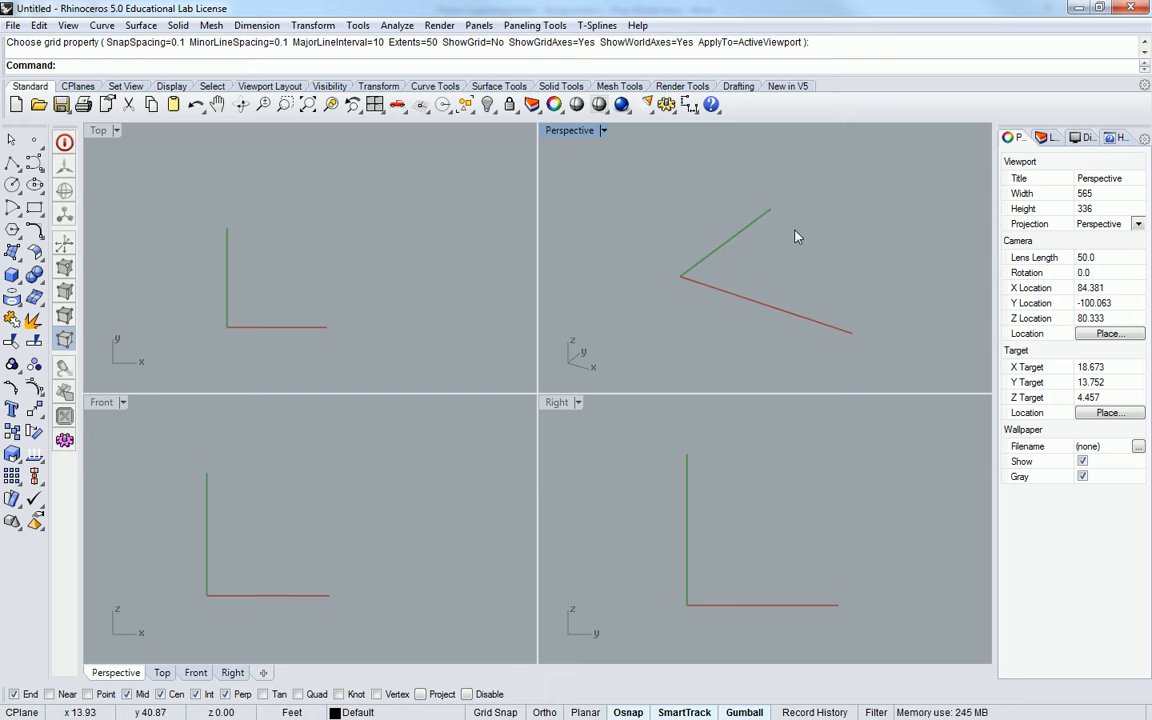
Show the Layers panel with Default and Layer 01 through Layer 05
left_click(1040, 138)
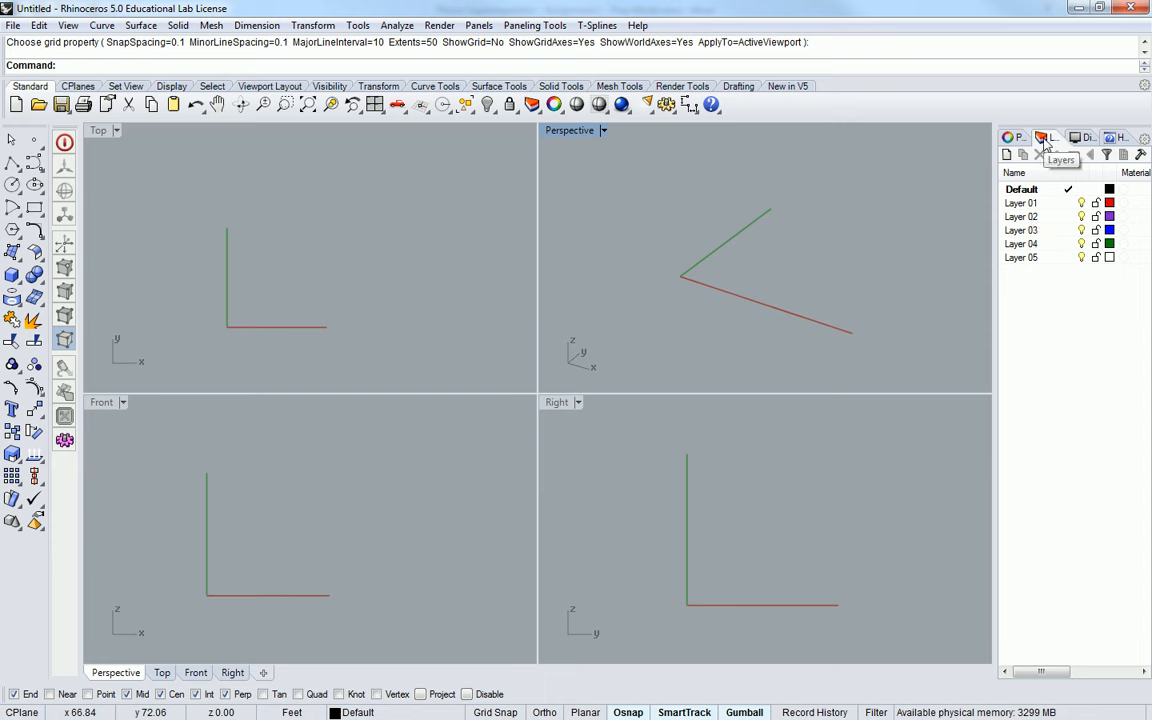
mouse_move(640, 265)
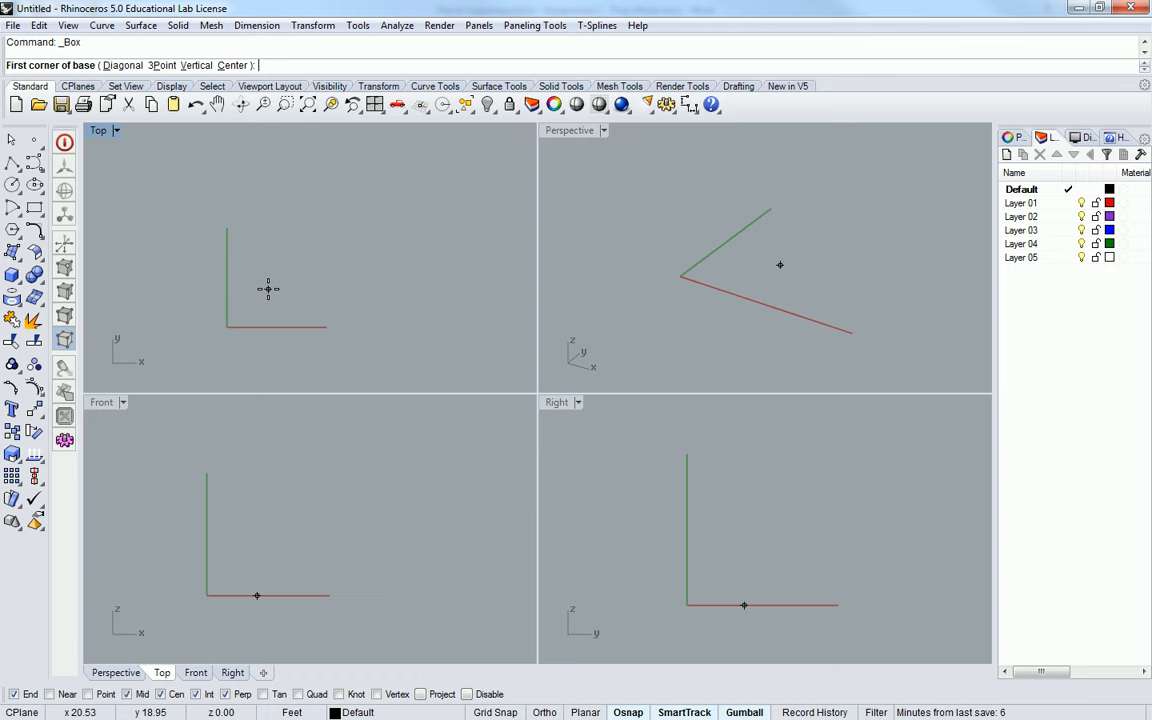
Start the box at the origin with the base corner 10 feet by 4 inches
type("0.0")
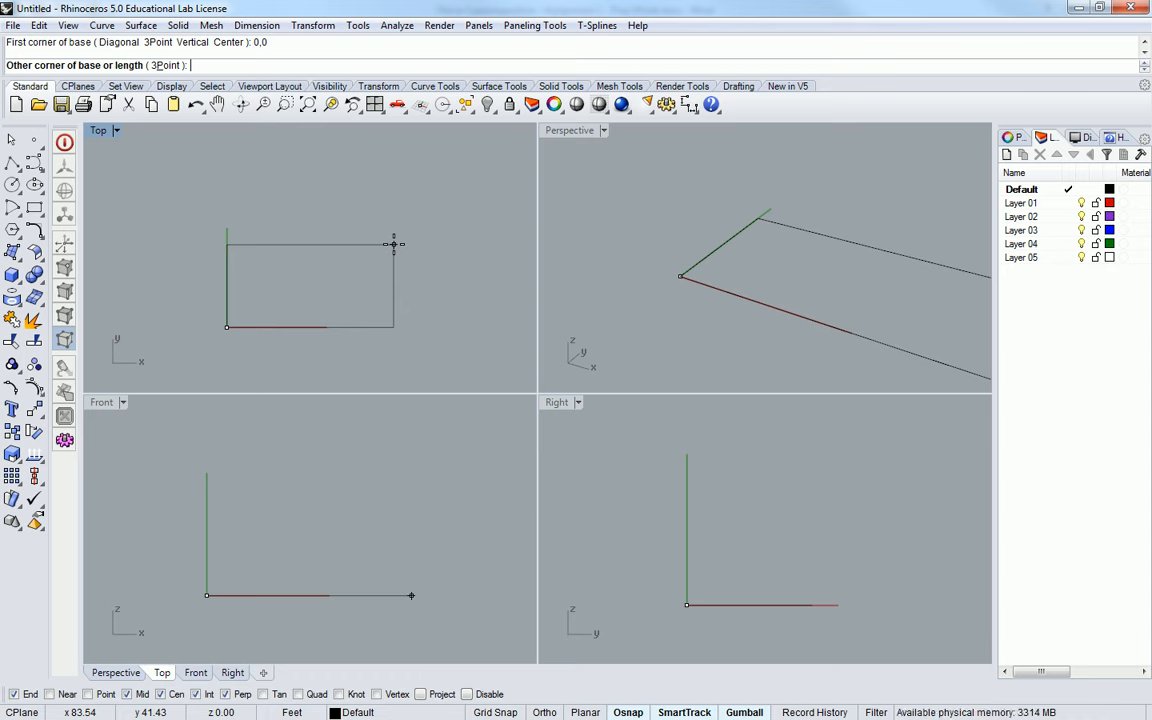
type("10',4")
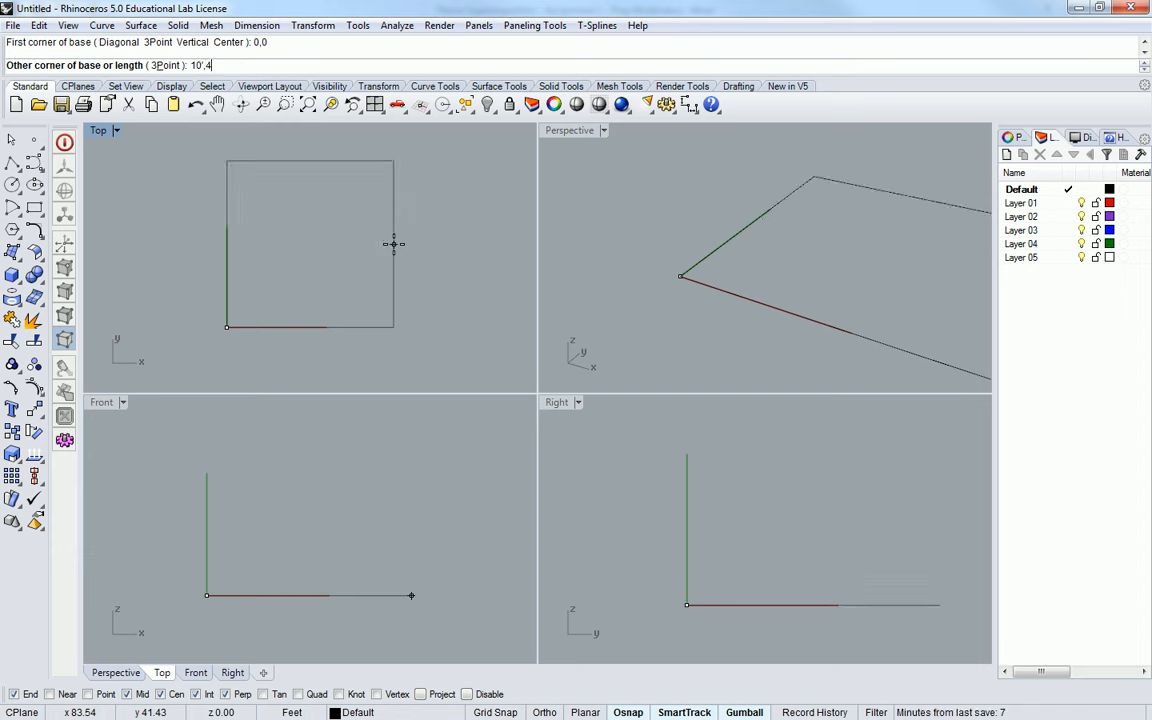
key("enter")
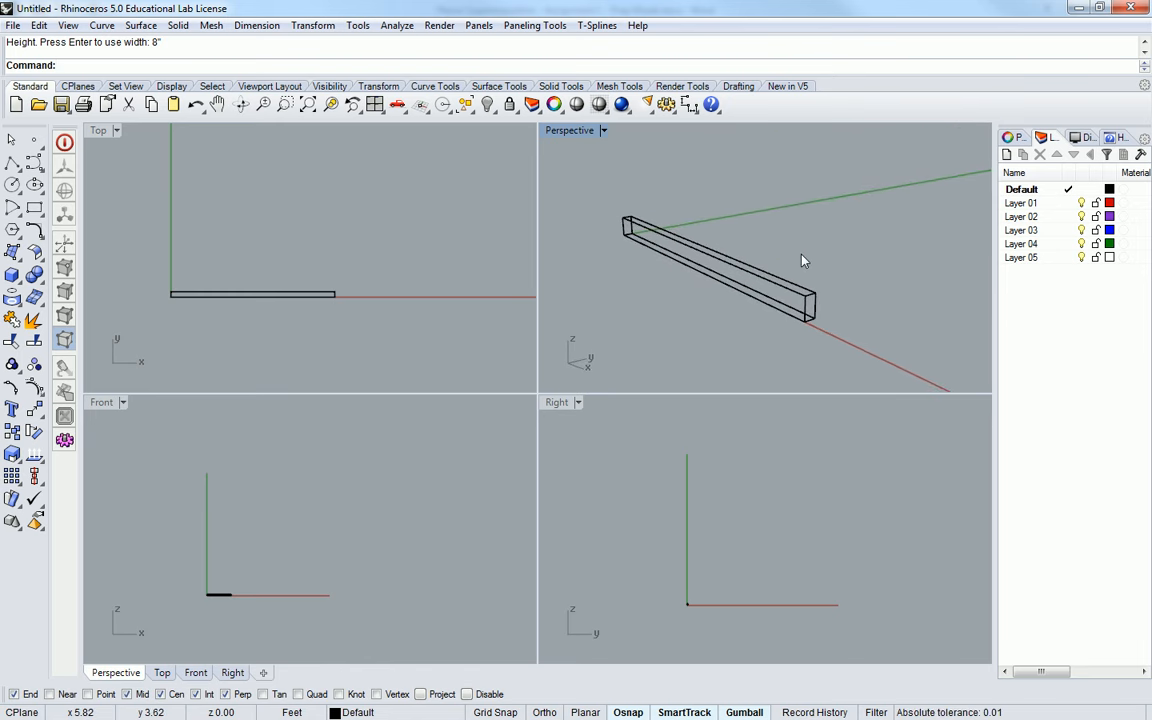
mouse_move(948, 321)
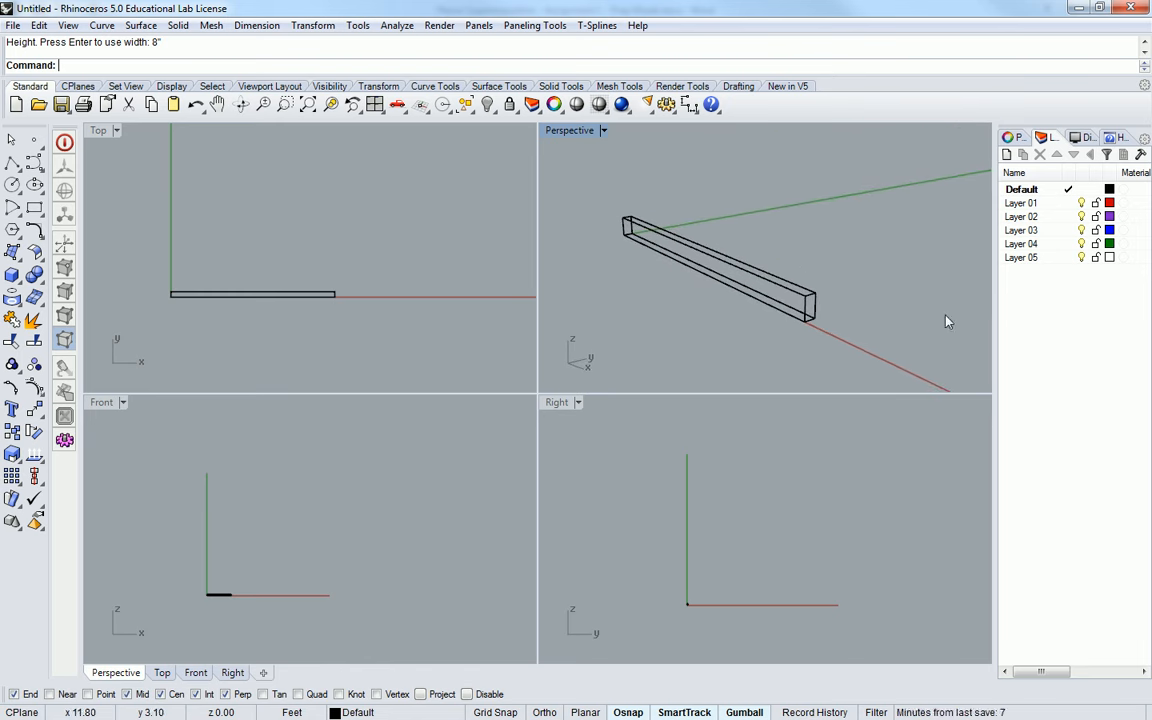
mouse_move(878, 268)
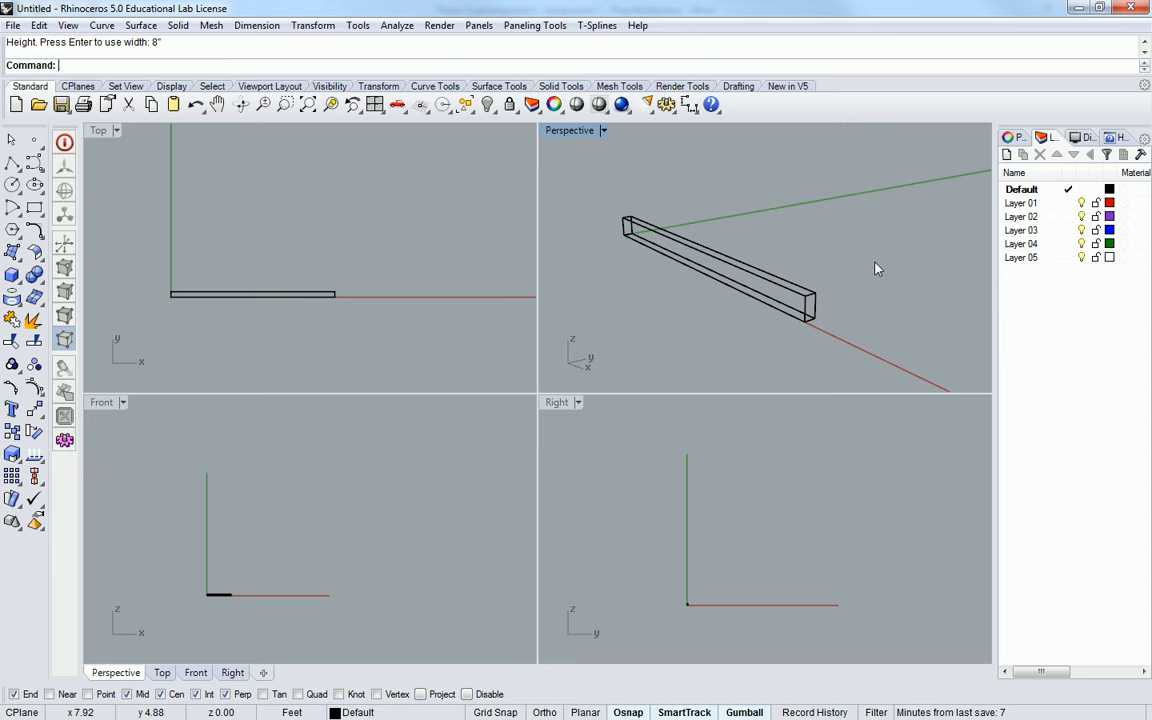